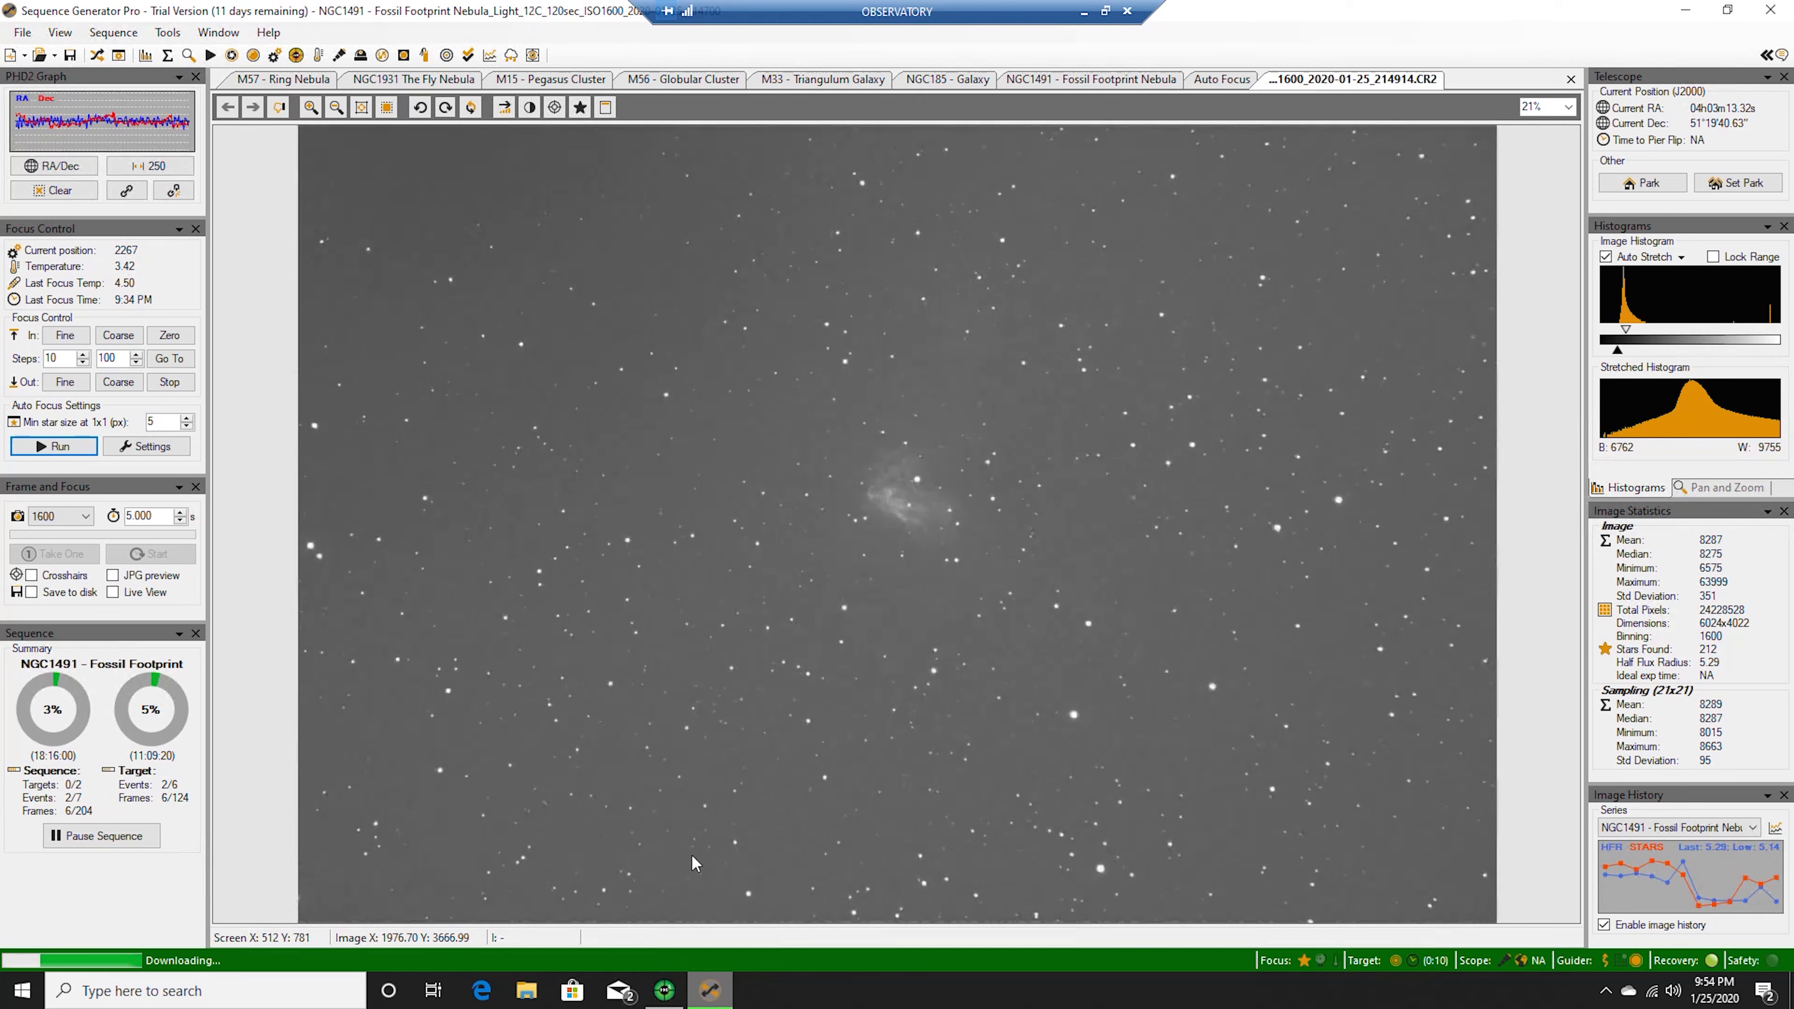
Bring Sequence Generator Pro forward and monitor the M97 centering as plate solving retries
left_click(54, 446)
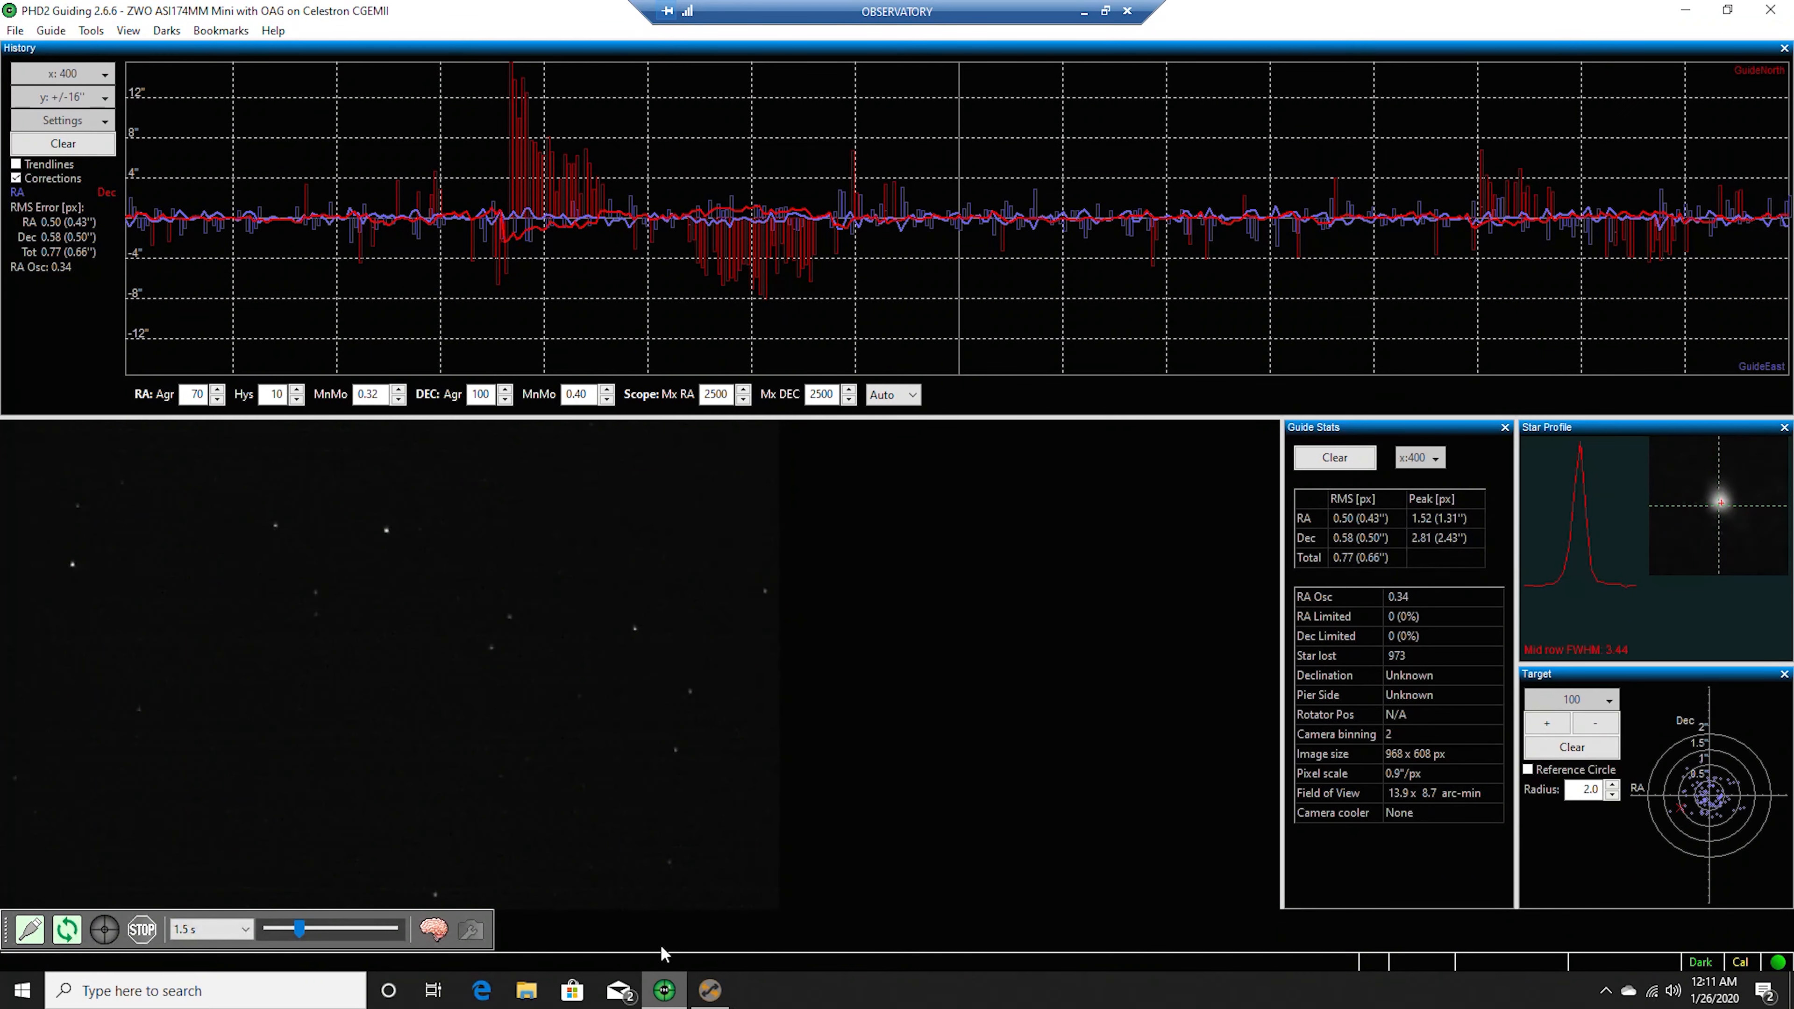
mouse_move(1683, 9)
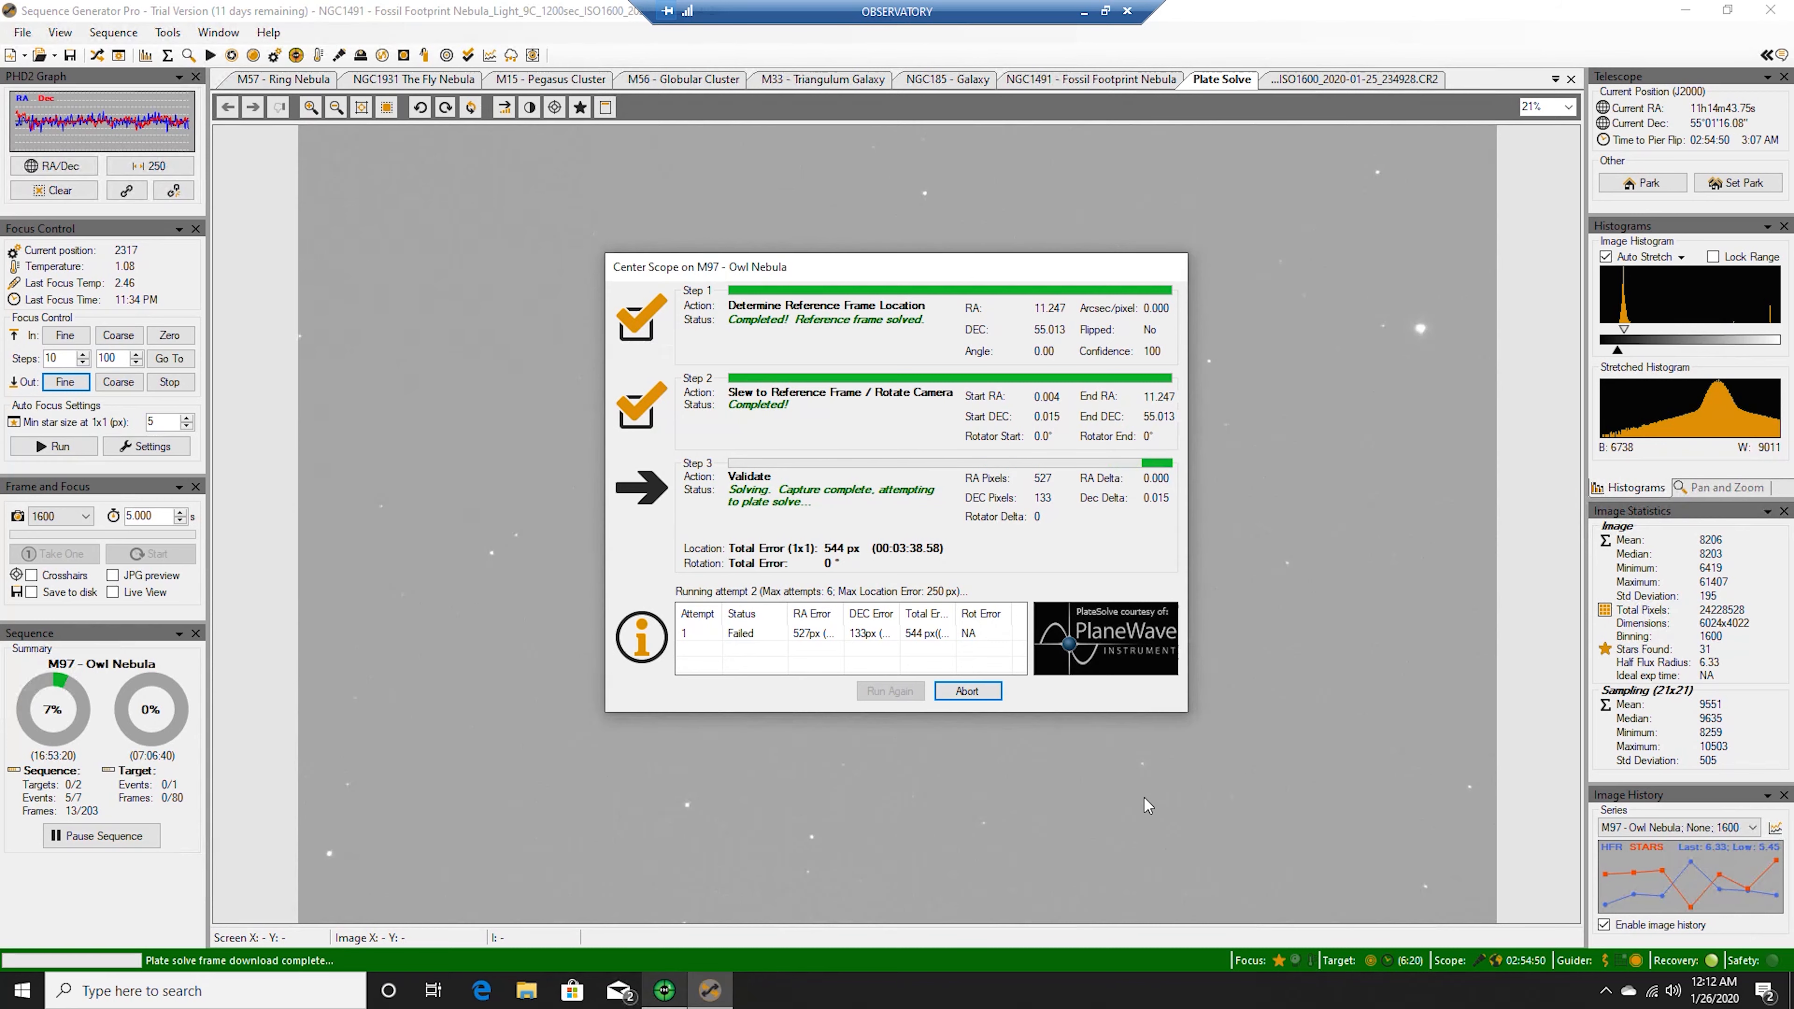
left_click(965, 689)
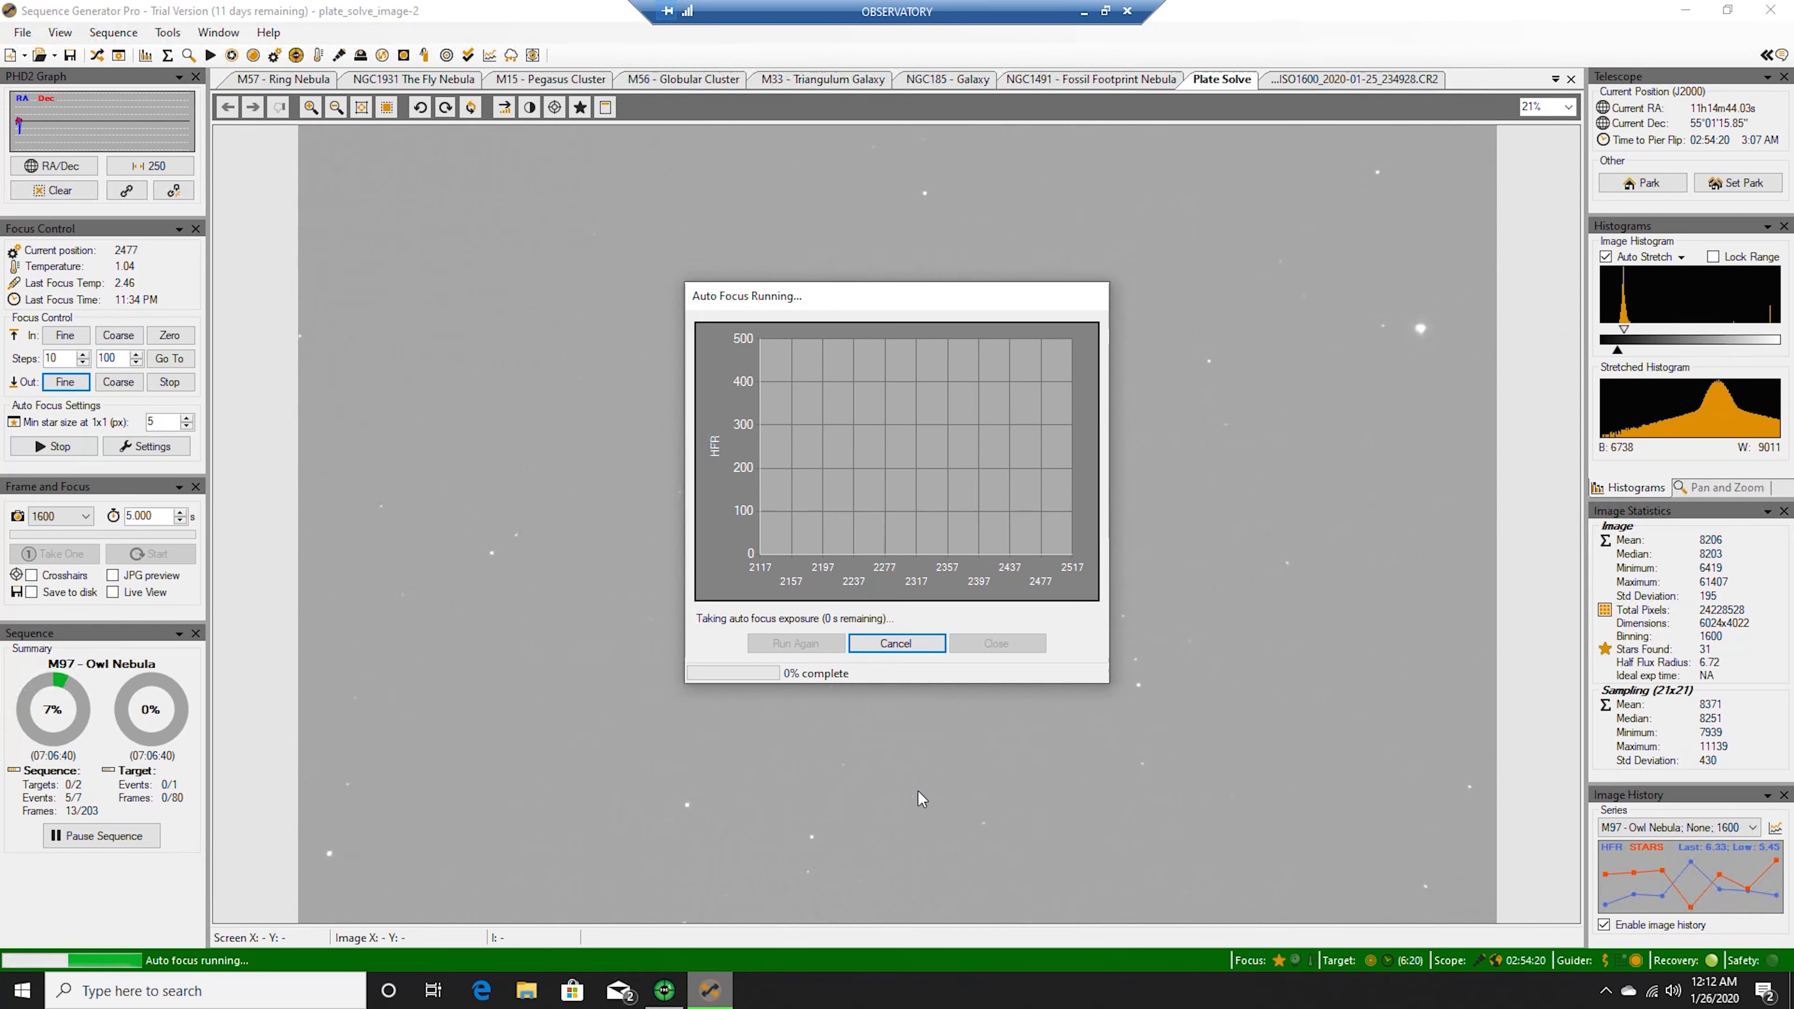
mouse_move(964, 824)
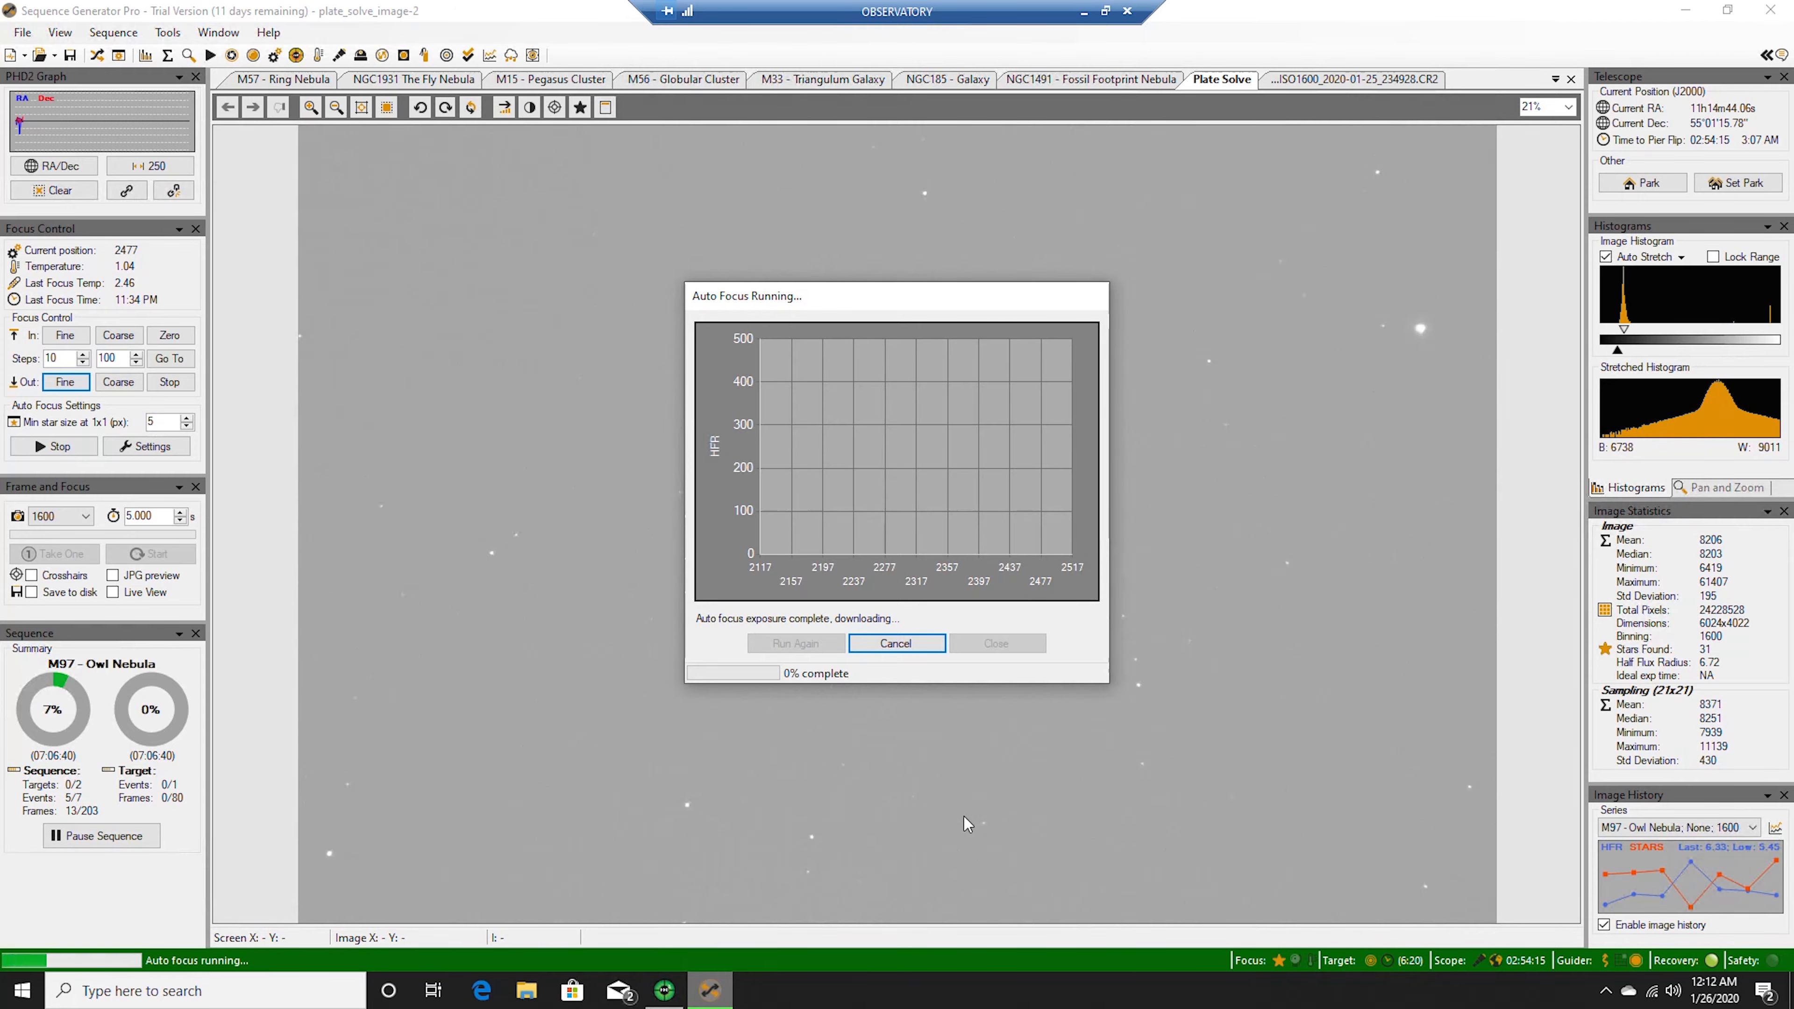